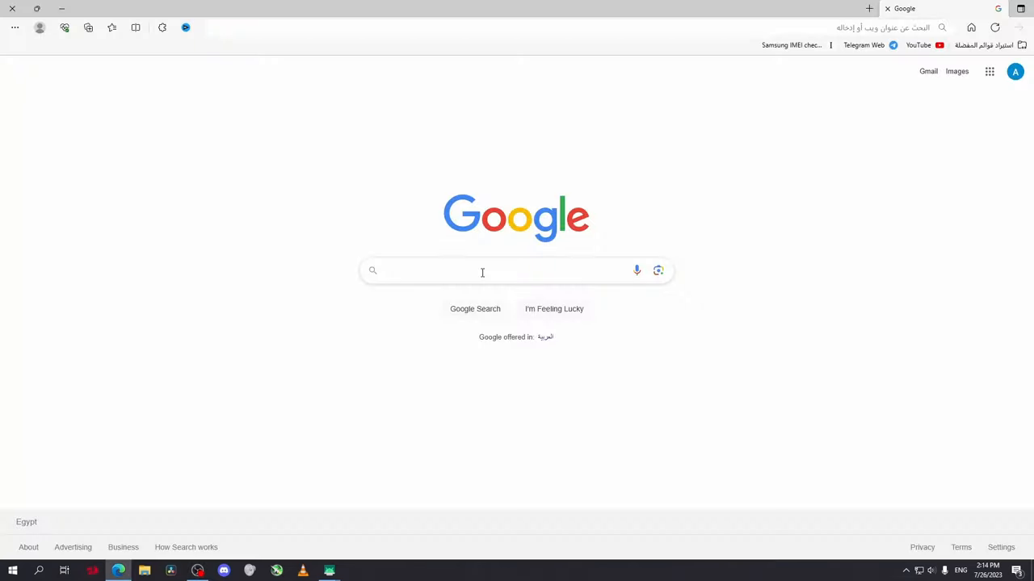
Search Google for "droid cam obs" using the "droidcam obs" suggestion
{"action": "type", "text": "d"}
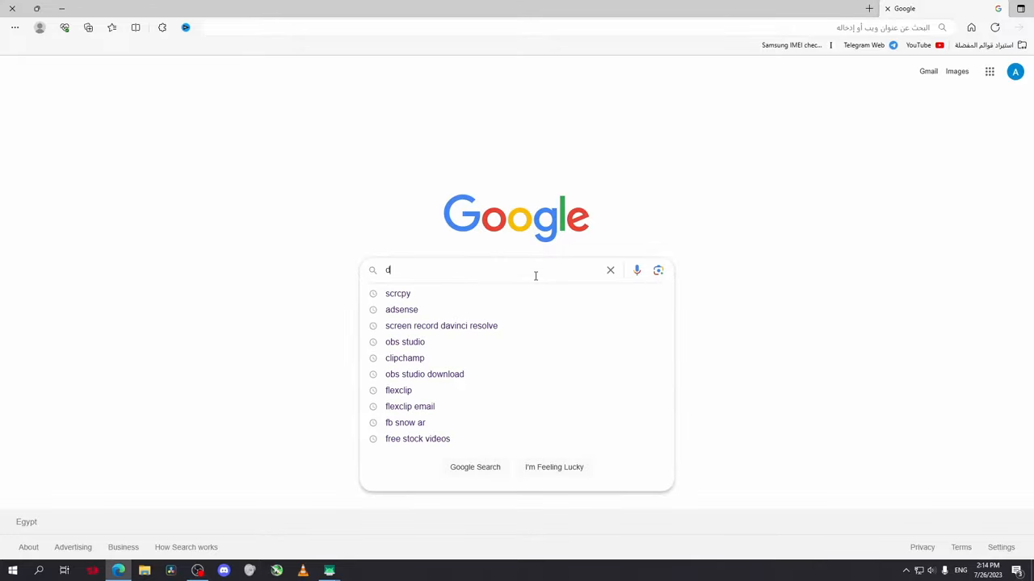
{"action": "type", "text": "roid cam o"}
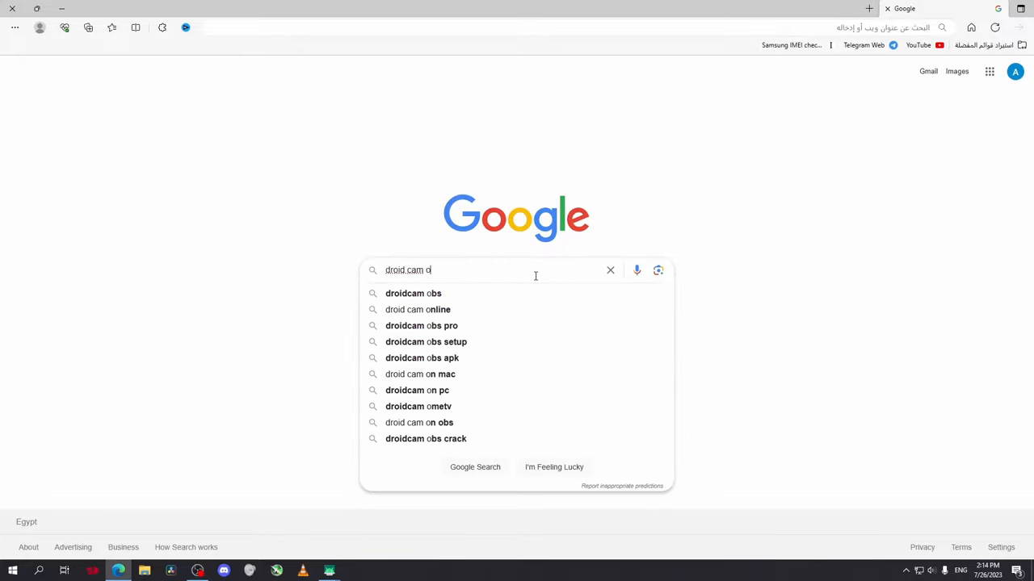
{"action": "left_click", "coordinate": [413, 293]}
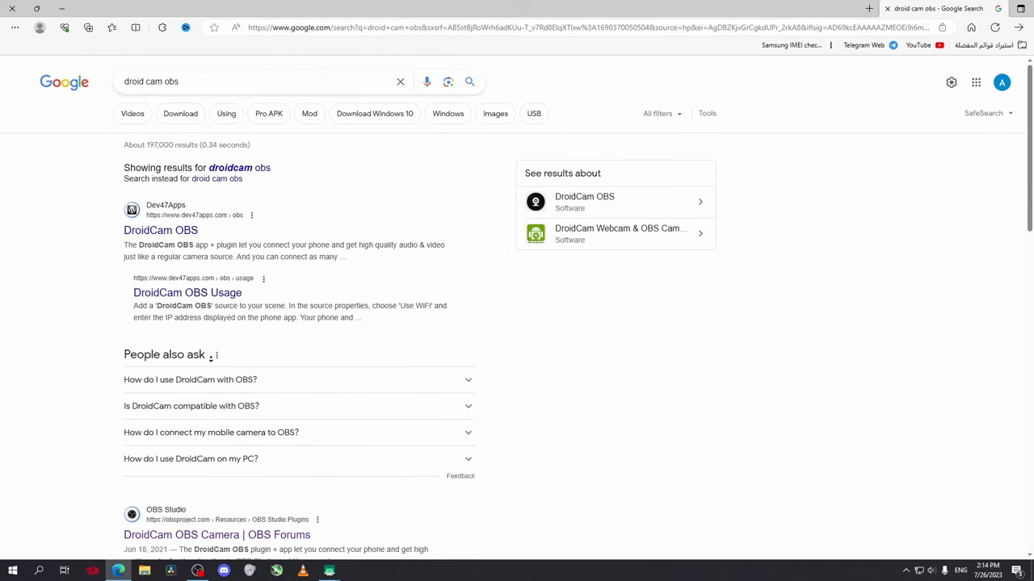
Go from the OBS forum page to GitHub and download DroidCamOBS.Setup.2.1.0.exe
{"action": "left_click", "coordinate": [216, 534]}
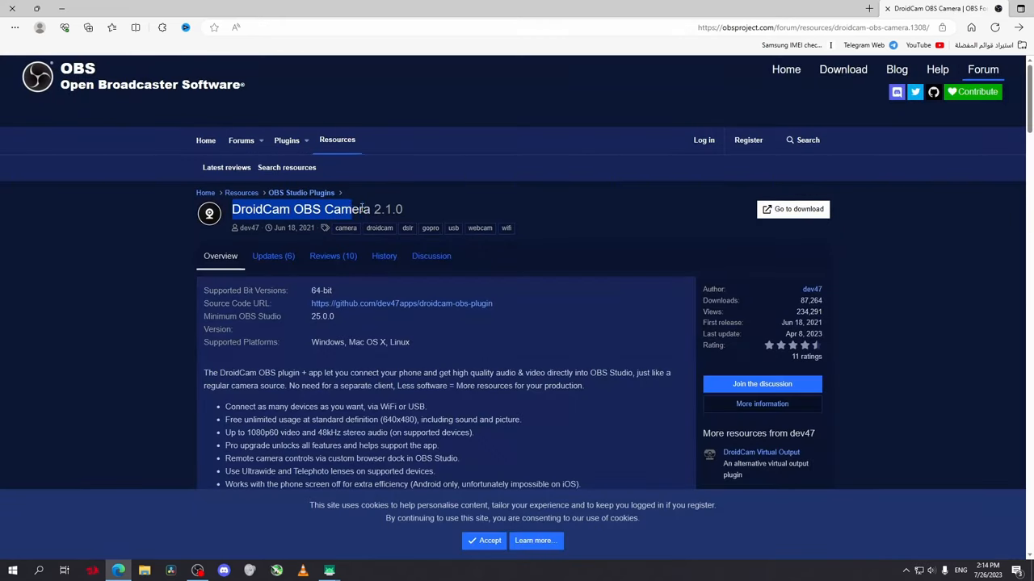
{"action": "left_click", "coordinate": [793, 209]}
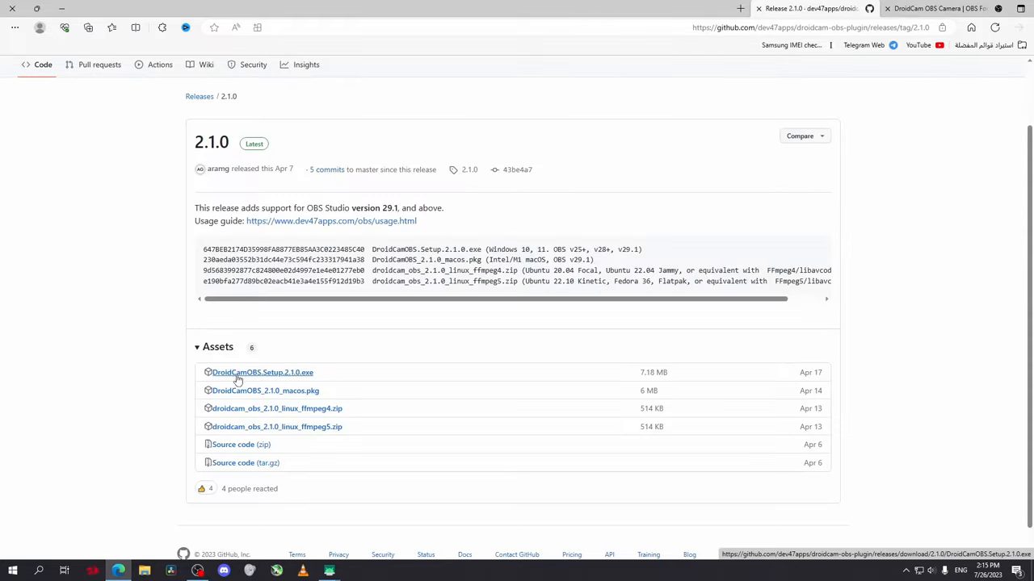
{"action": "mouse_move", "coordinate": [292, 376]}
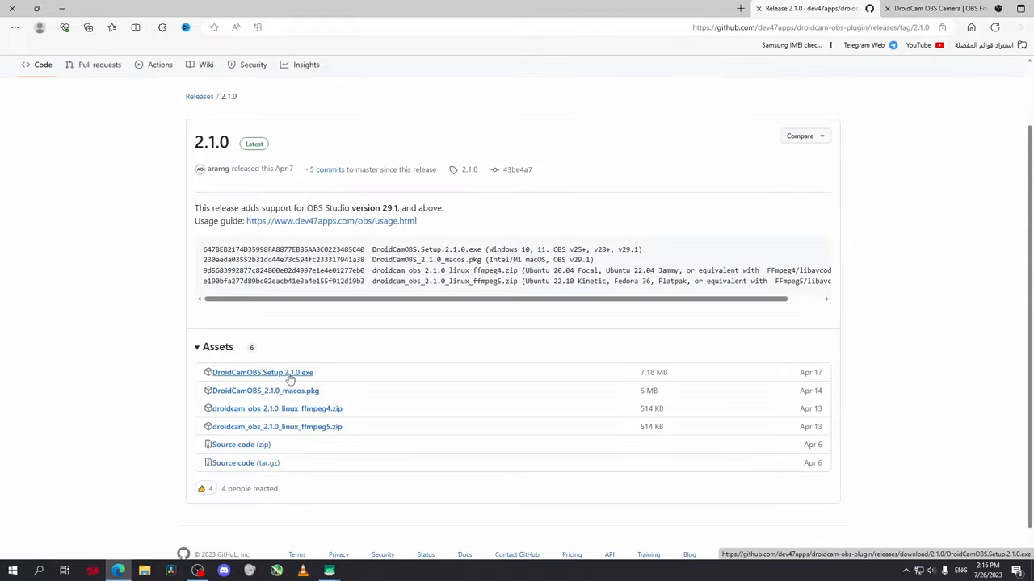
{"action": "left_click", "coordinate": [262, 372]}
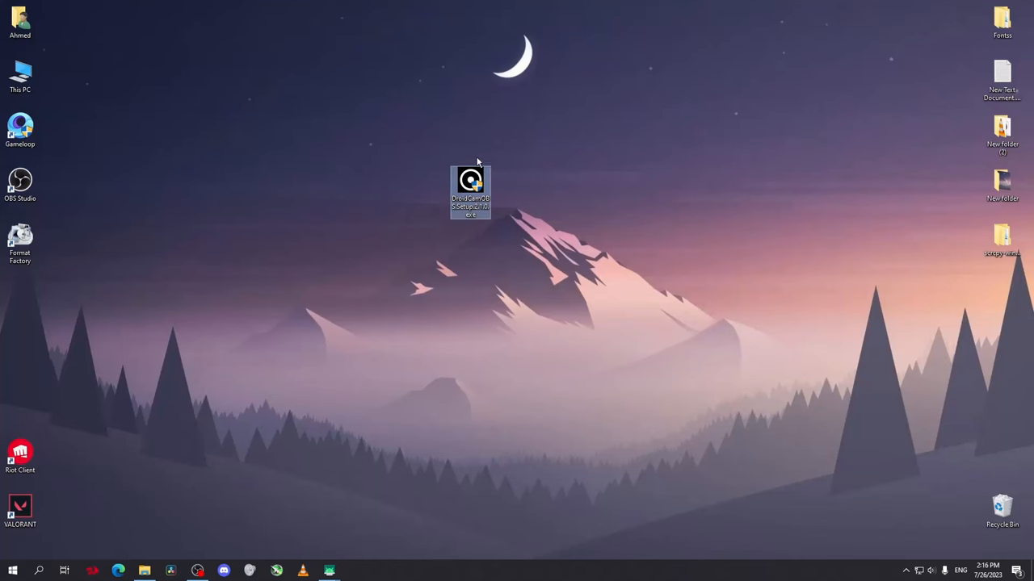
Run the DroidCamOBS.Setup.2.1.0.exe installer from the desktop
{"action": "double_click", "coordinate": [470, 190]}
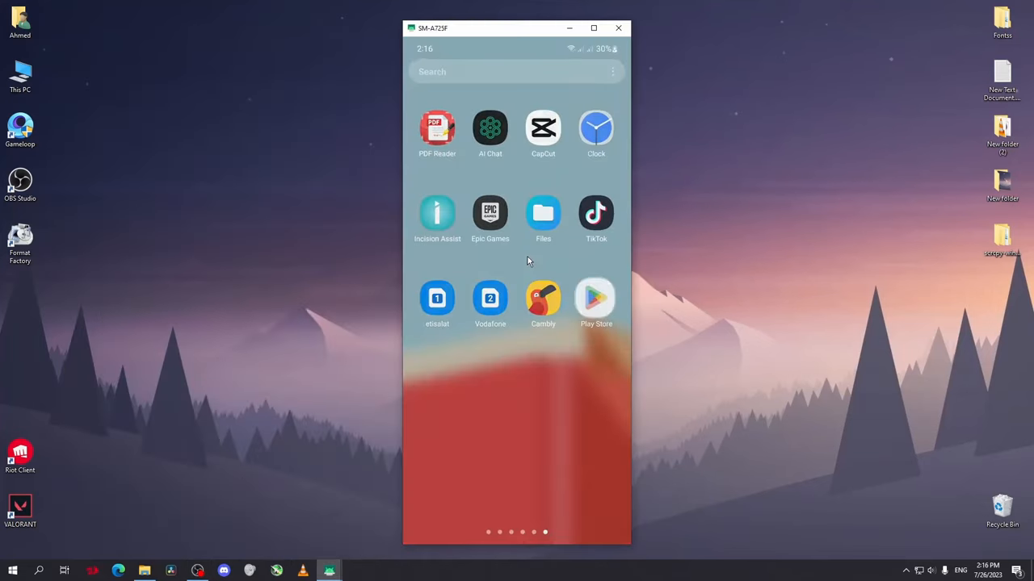
Find and open DroidCam OBS on the phone, and move the scrcpy window aside
{"action": "type", "text": "droid cam ob"}
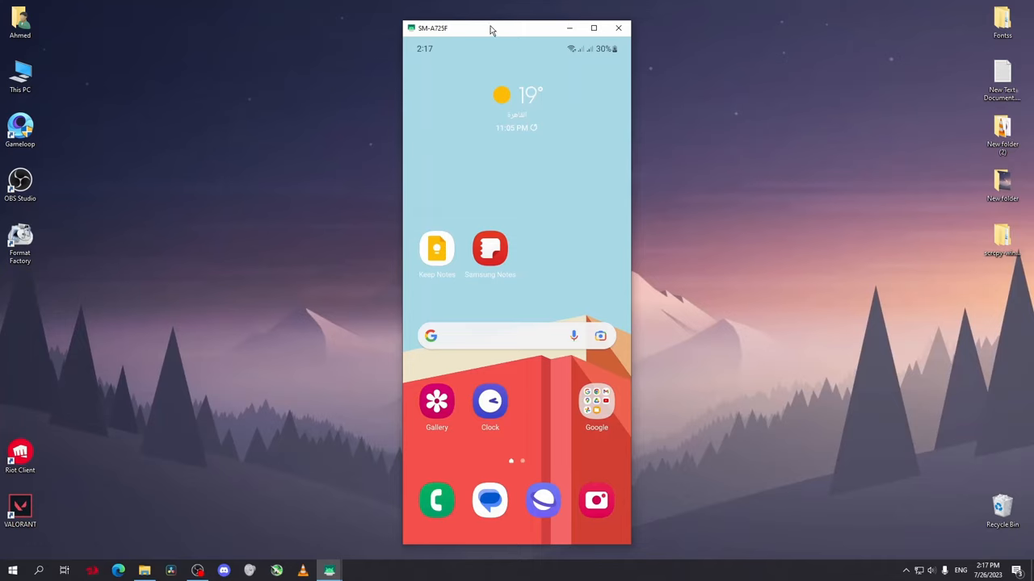
{"action": "left_click_drag", "start_coordinate": [491, 28], "coordinate": [620, 18]}
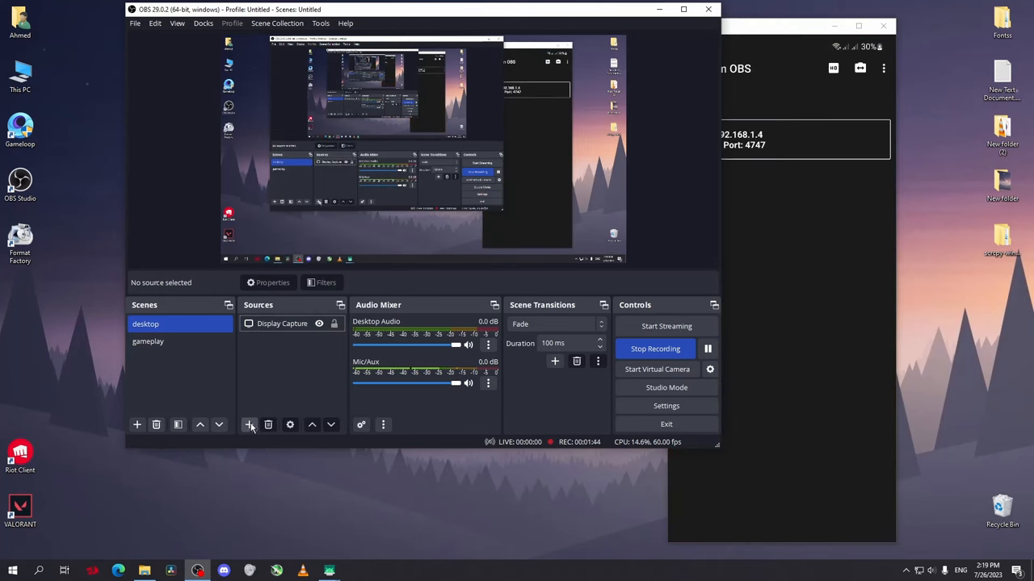
Create a new DroidCam OBS source in the desktop scene
{"action": "left_click", "coordinate": [249, 424]}
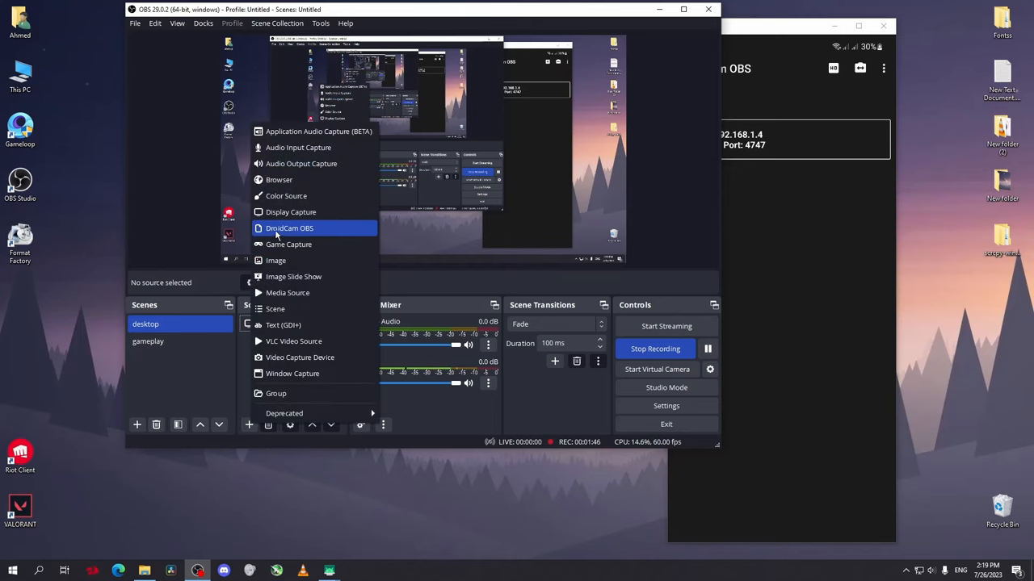
{"action": "left_click", "coordinate": [289, 228]}
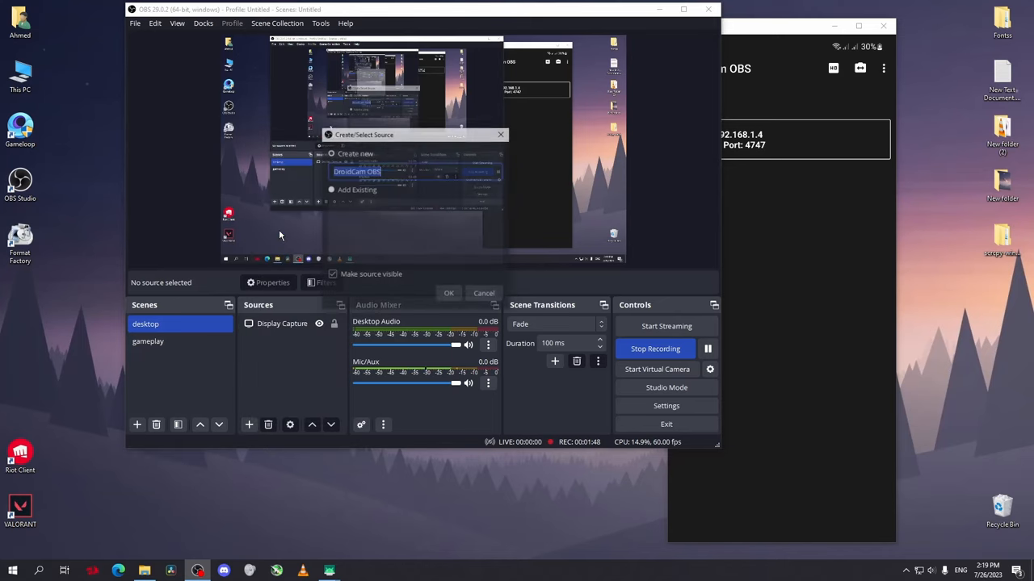
{"action": "left_click", "coordinate": [449, 293]}
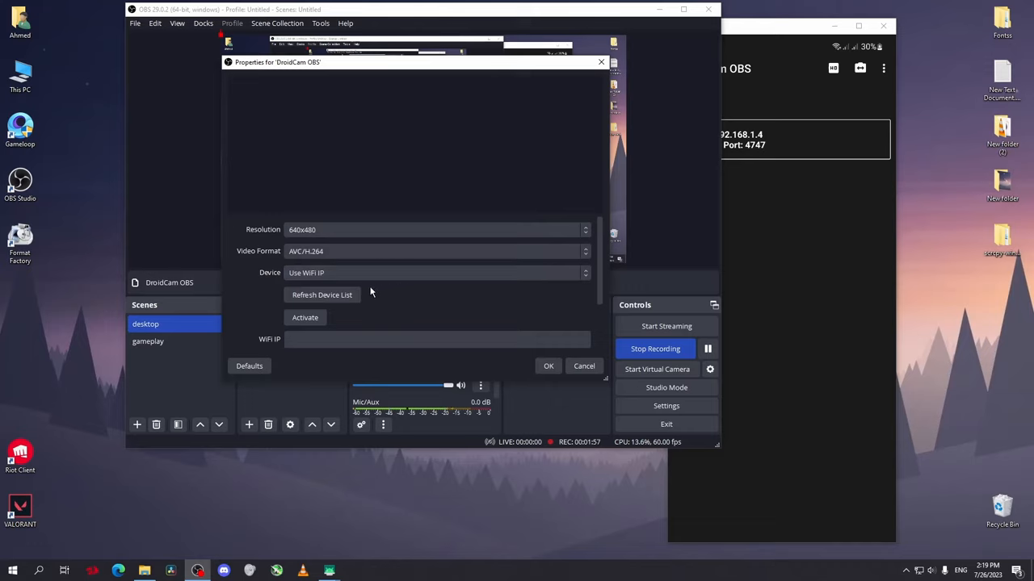
{"action": "mouse_move", "coordinate": [366, 302]}
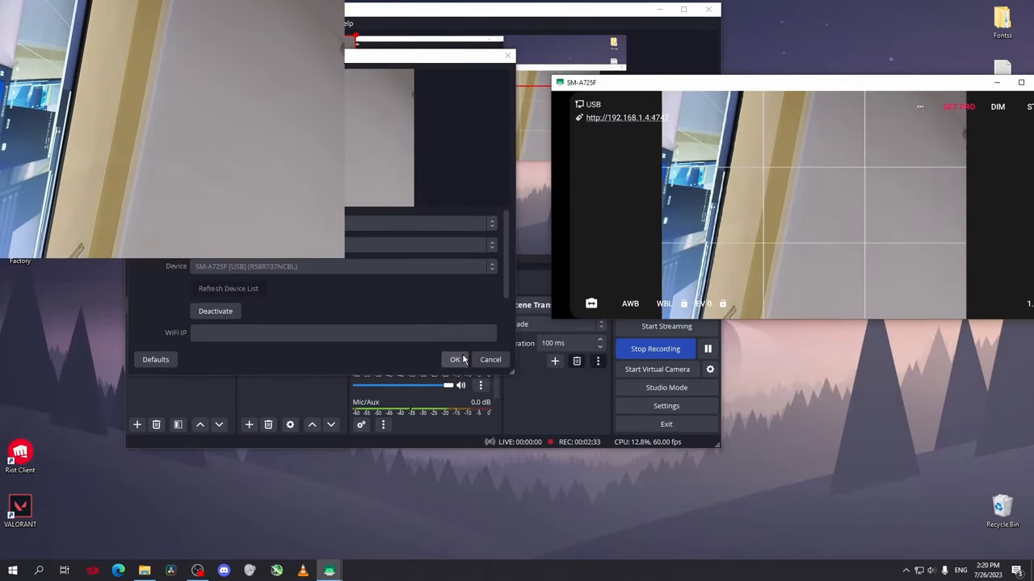
Confirm the DroidCam properties and fit the camera feed into the lower-right corner
{"action": "left_click", "coordinate": [455, 359]}
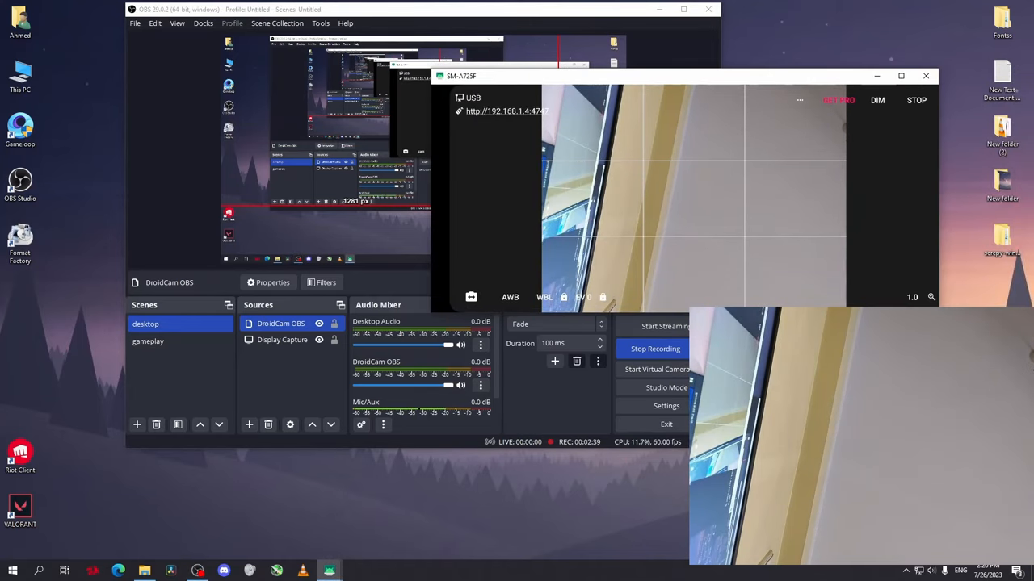
{"action": "left_click", "coordinate": [471, 296]}
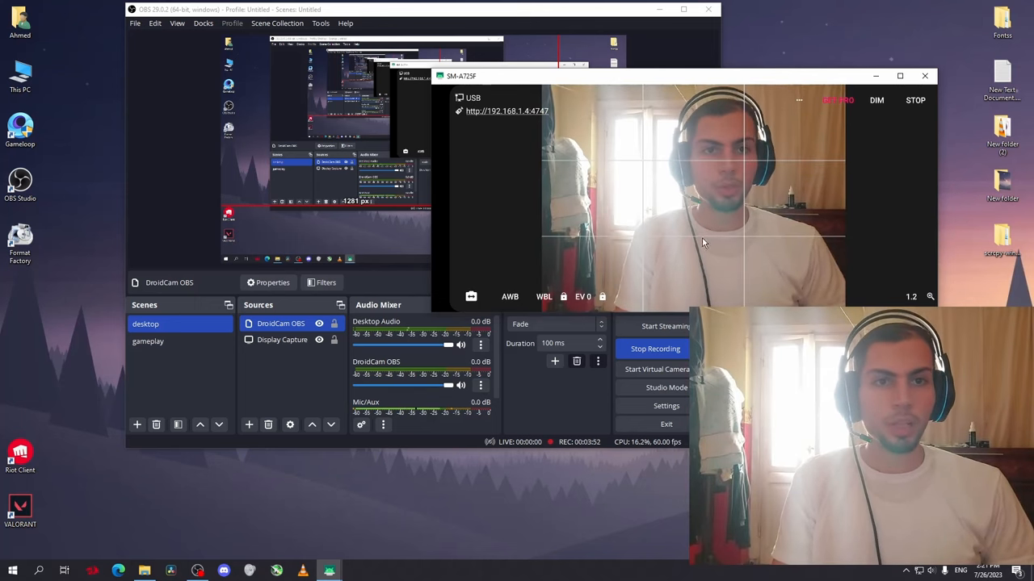
{"action": "left_click", "coordinate": [925, 75]}
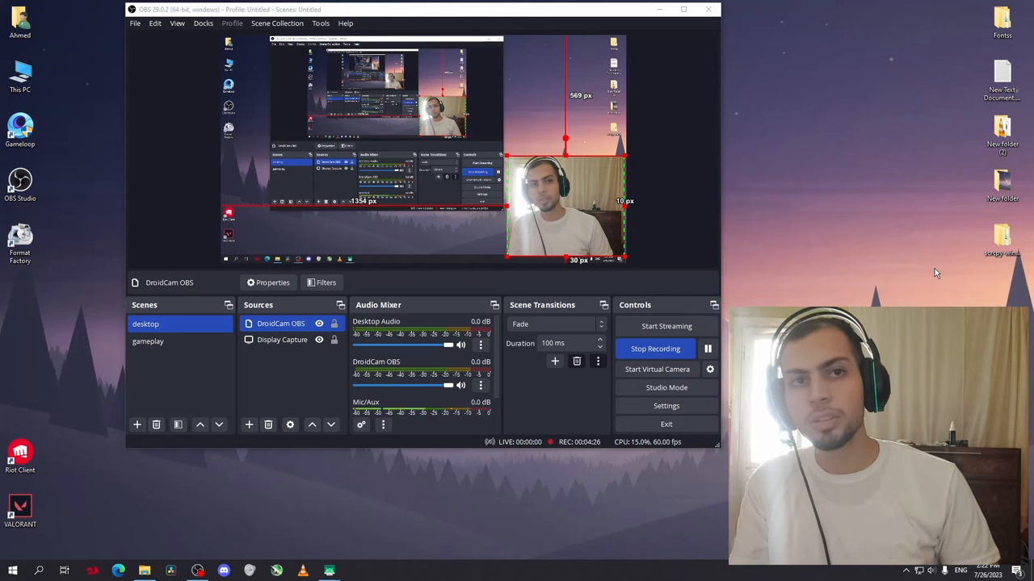
{"action": "left_click", "coordinate": [282, 340]}
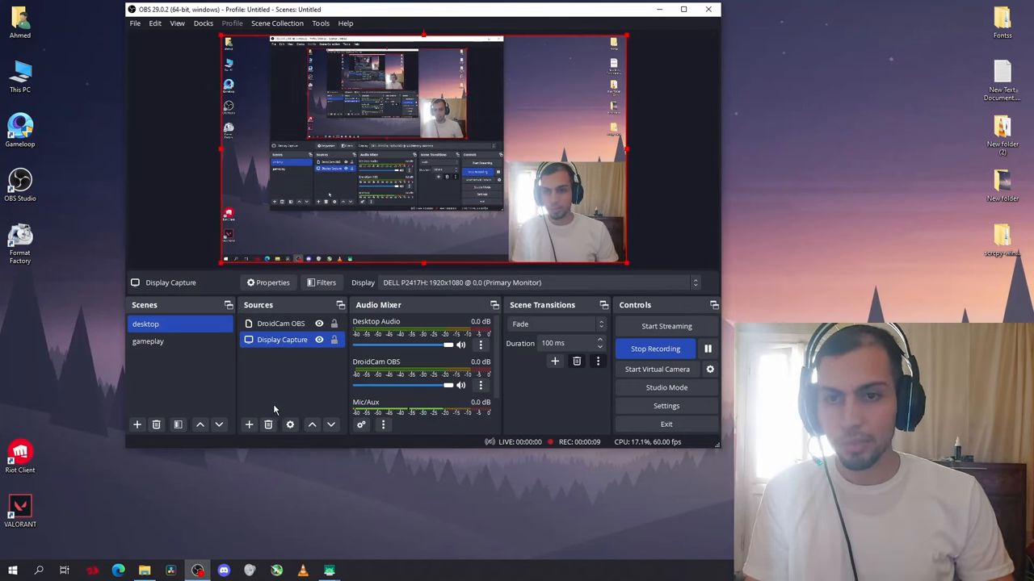
{"action": "left_click", "coordinate": [280, 323]}
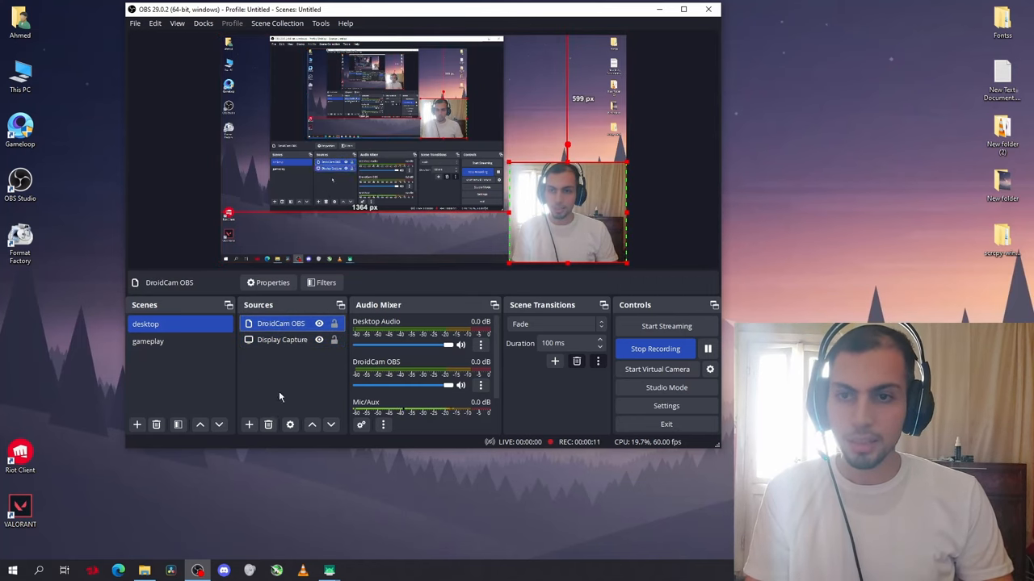
Add a Color Correction effect filter to DroidCam OBS, raising Contrast and Saturation
{"action": "left_click", "coordinate": [326, 282]}
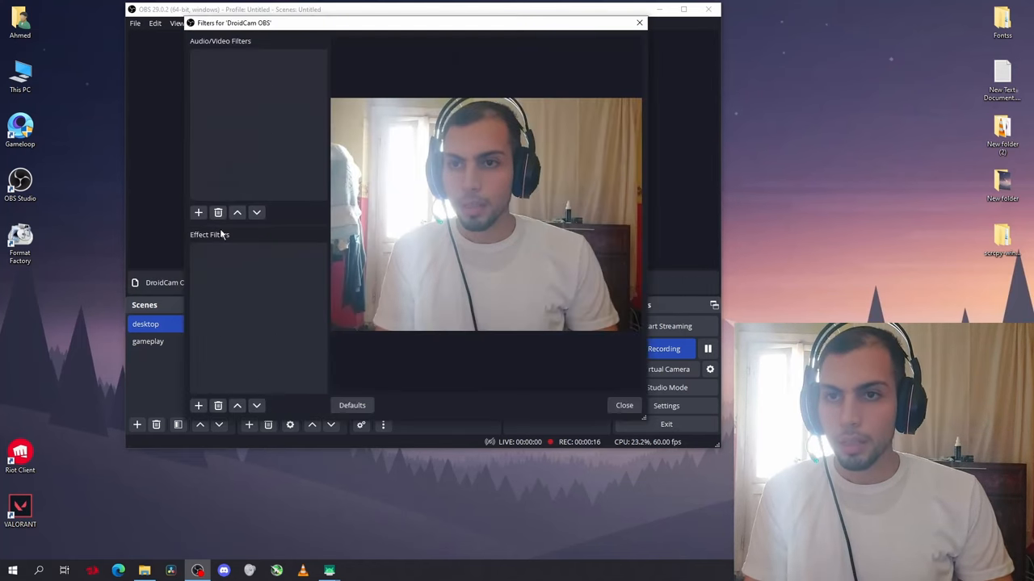
{"action": "left_click", "coordinate": [197, 405]}
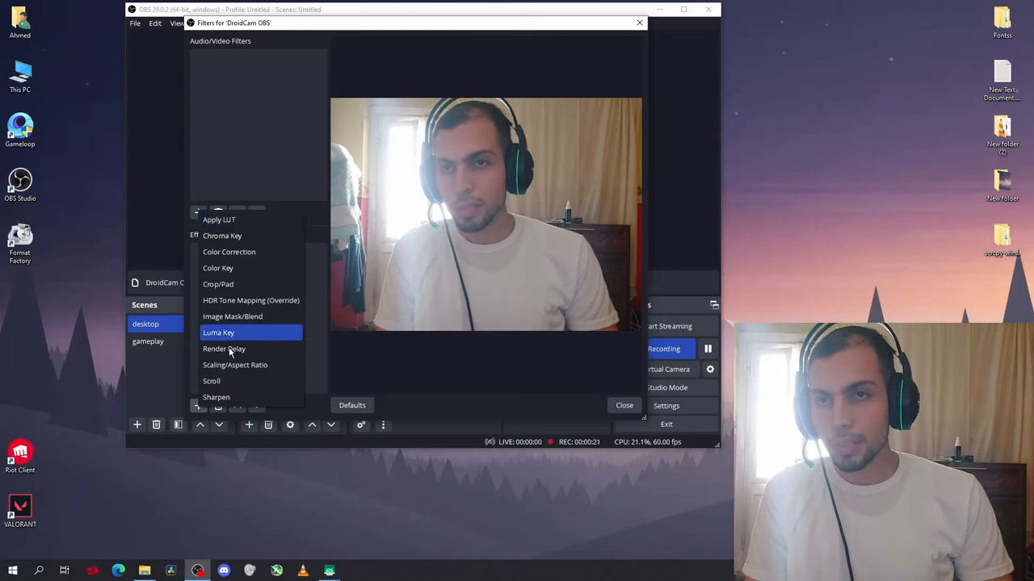
{"action": "left_click", "coordinate": [229, 252]}
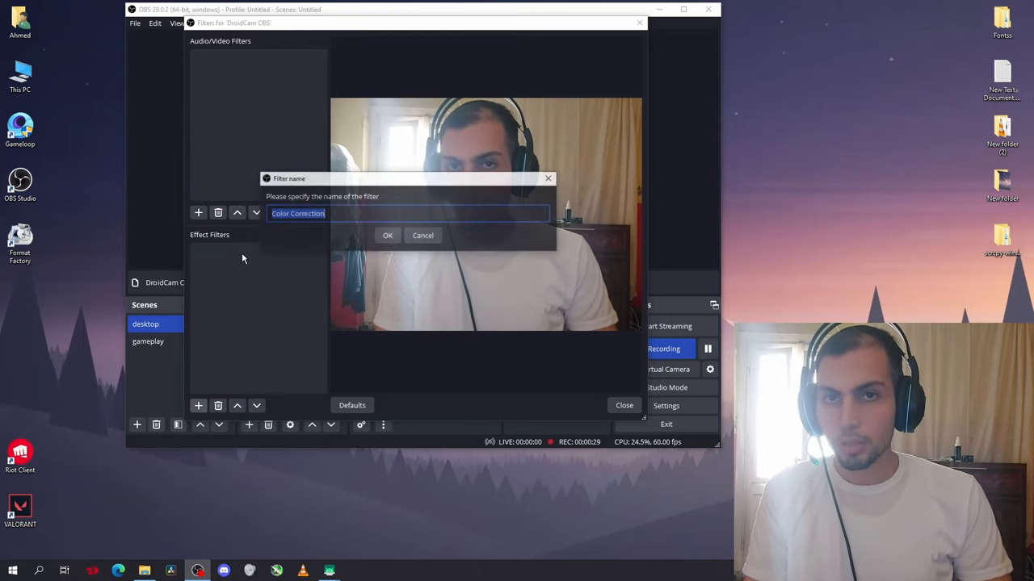
{"action": "left_click", "coordinate": [388, 235]}
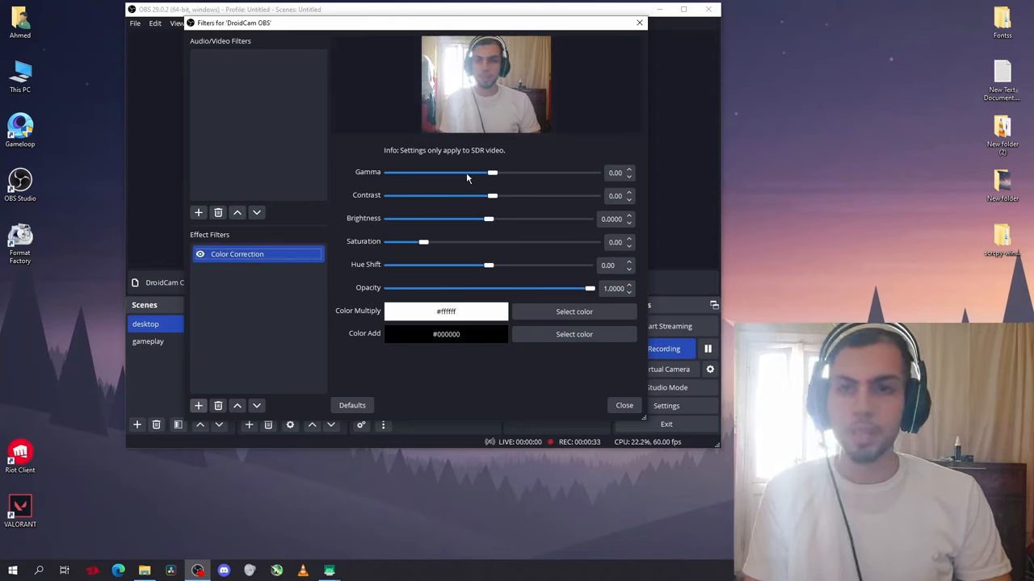
{"action": "left_click_drag", "start_coordinate": [493, 196], "coordinate": [484, 195]}
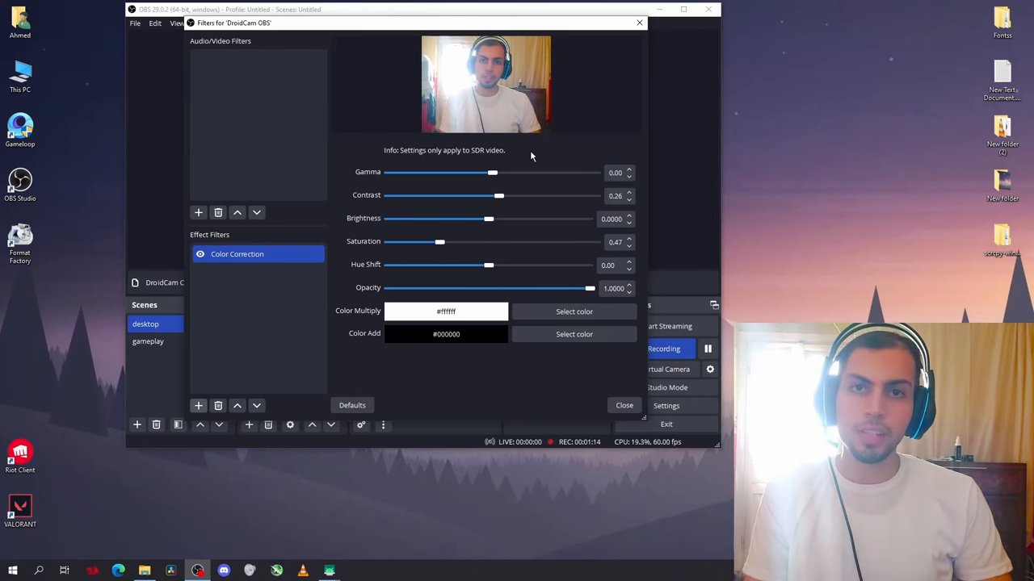
{"action": "left_click", "coordinate": [623, 405]}
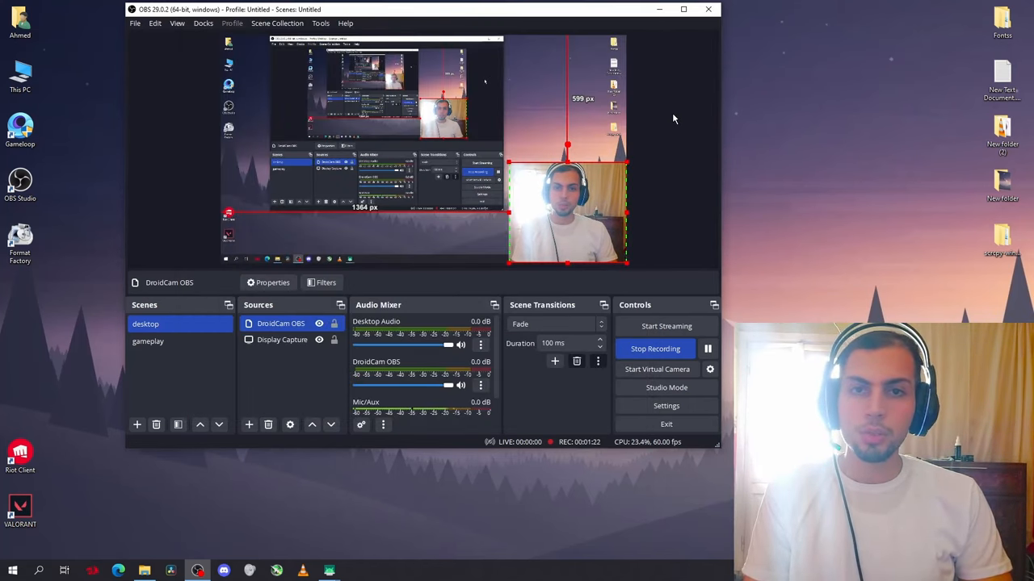